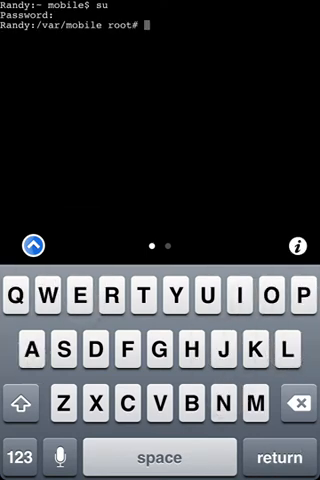
# Run 'clutch --overdrive minecraftpe' to crack Minecraft PE into an overdrive IPA
pyautogui.write('clutch')
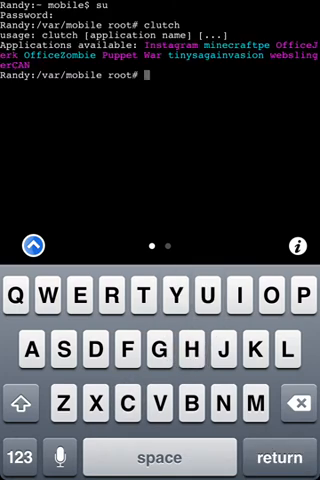
pyautogui.write('clutch')
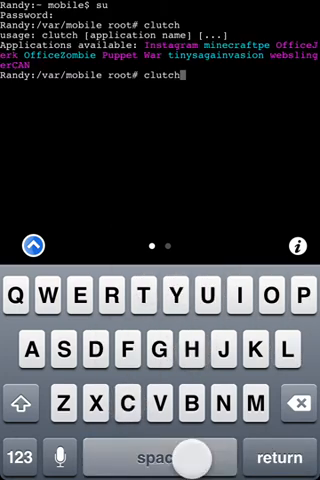
pyautogui.click(27, 451)
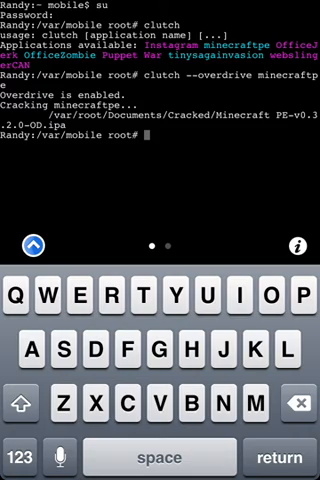
# Cut Minecraft PE-v0.3.2.0-OD.ipa from /var/root/Documents/Cracked, then browse back to mobile Documents
pyautogui.press('home')
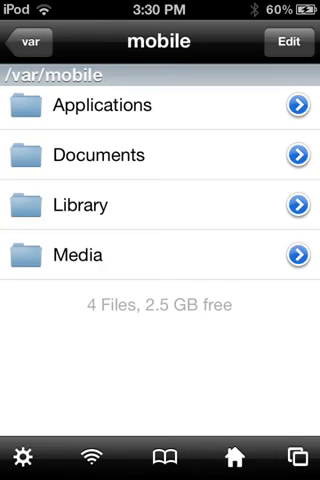
pyautogui.click(30, 43)
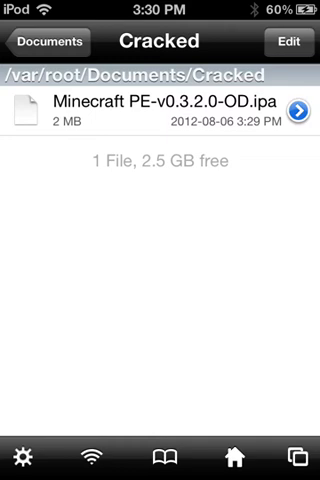
pyautogui.click(287, 46)
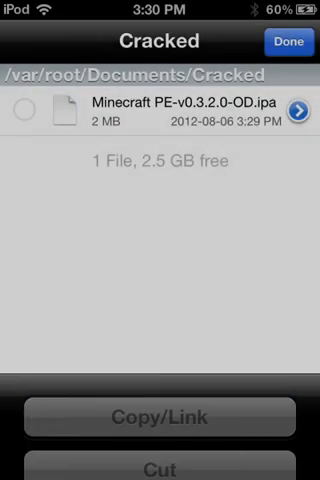
pyautogui.click(289, 41)
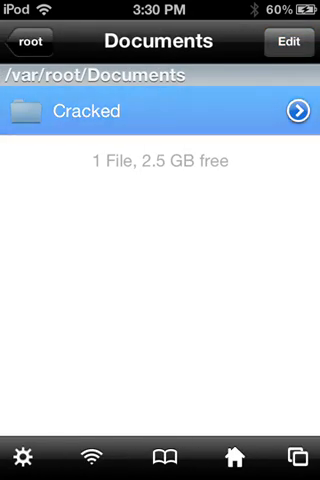
pyautogui.click(33, 40)
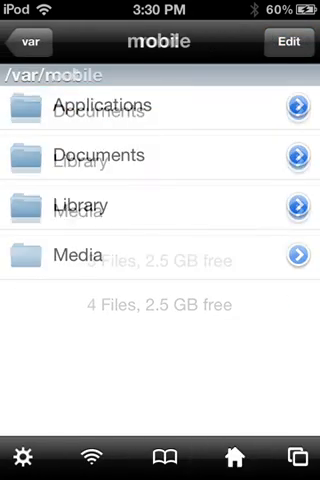
pyautogui.click(100, 155)
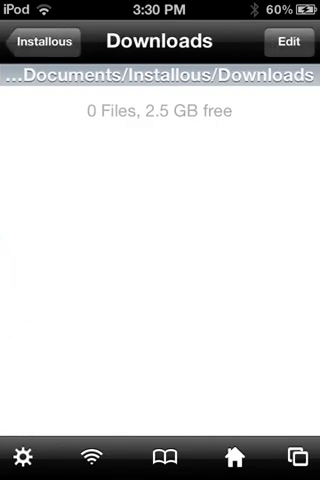
# Paste the cracked IPA into Documents/Installous/Downloads and finish editing
pyautogui.click(288, 42)
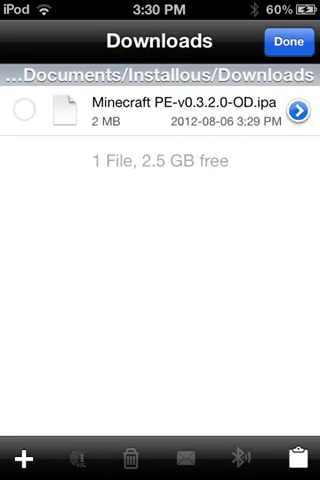
pyautogui.click(289, 41)
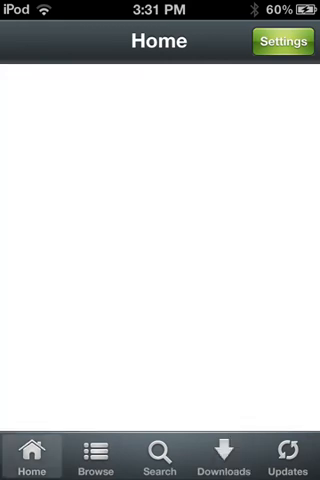
# Choose the Minecraft PE IPA from the Installous Downloads list and install it
pyautogui.click(223, 457)
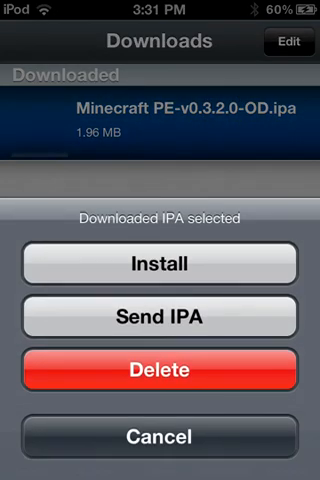
pyautogui.click(159, 264)
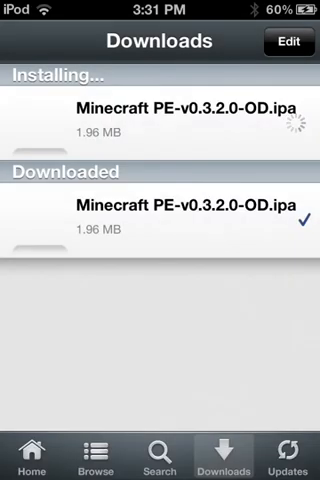